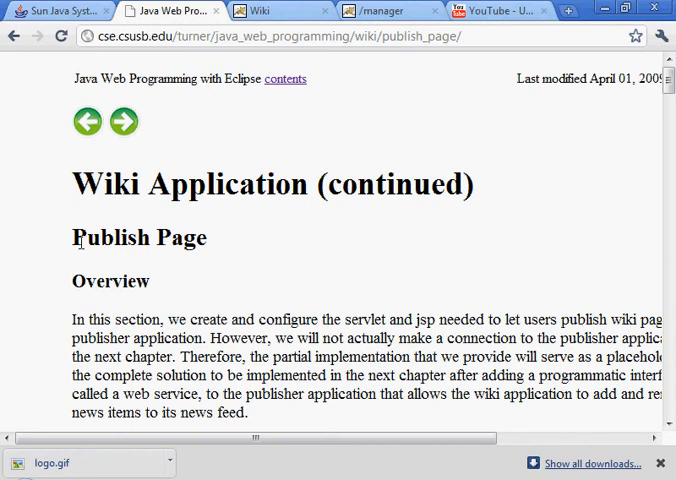
Step: Highlight the Publish Page heading, deselect it, and scroll down to the publish-page.jsp listing
double_click(139, 237)
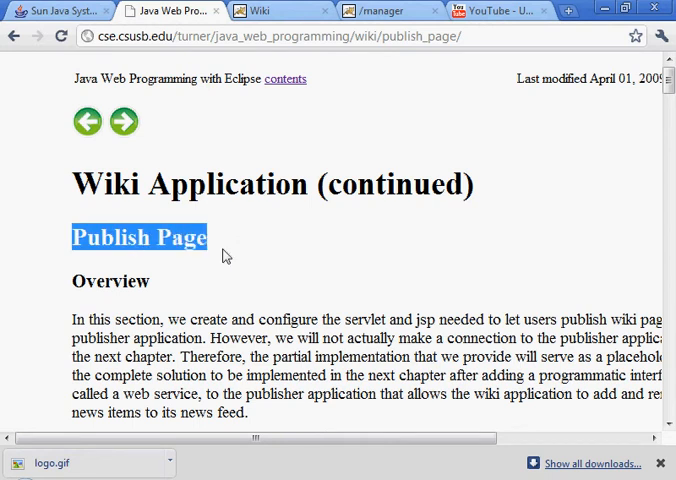
left_click(175, 264)
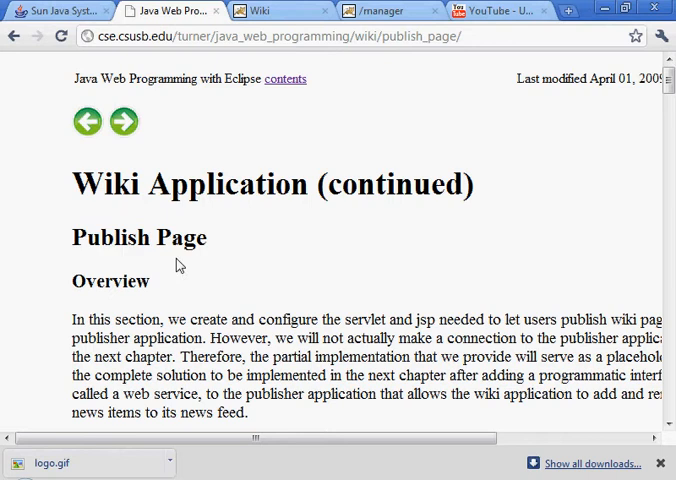
scroll("down", 3)
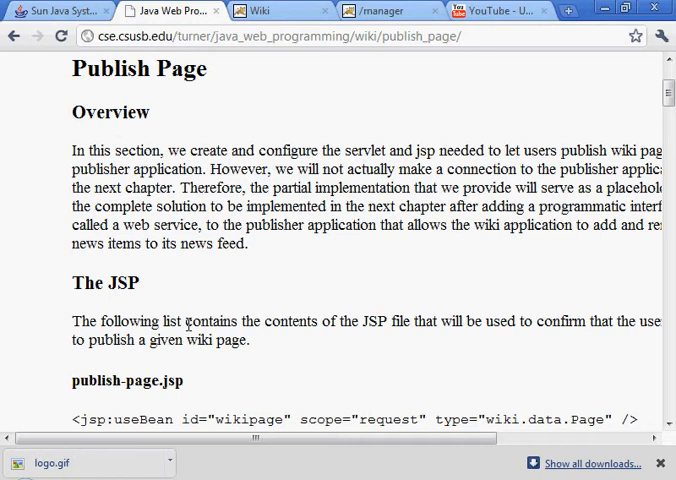
mouse_move(257, 253)
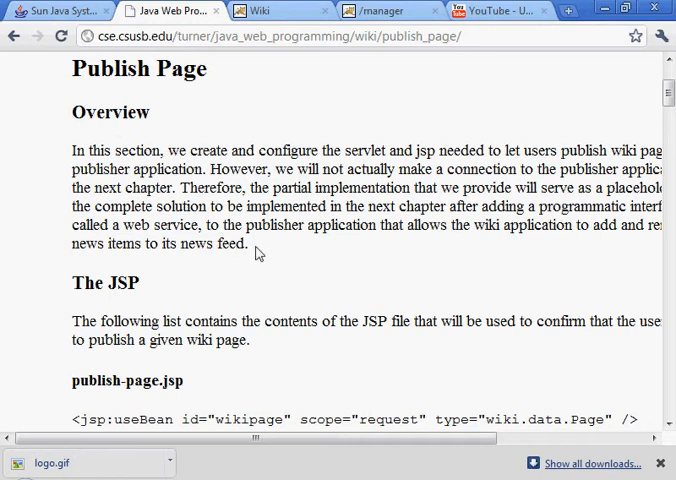
Step: Try the Nameless Page's publish link, see a 404 for /wiki/publish/, and go back
left_click(265, 11)
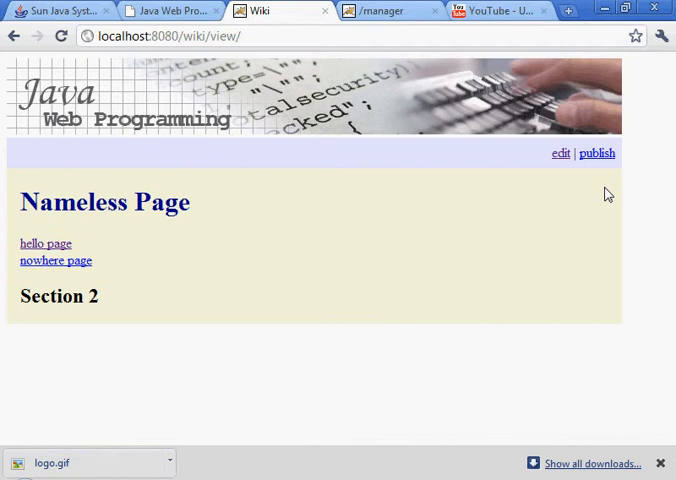
mouse_move(599, 165)
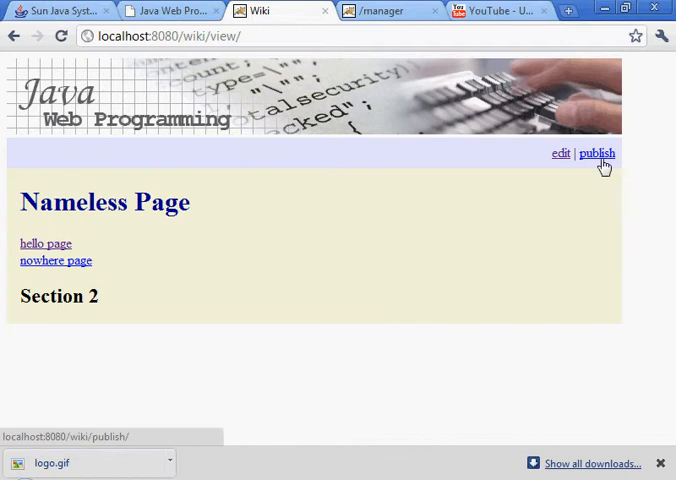
left_click(596, 153)
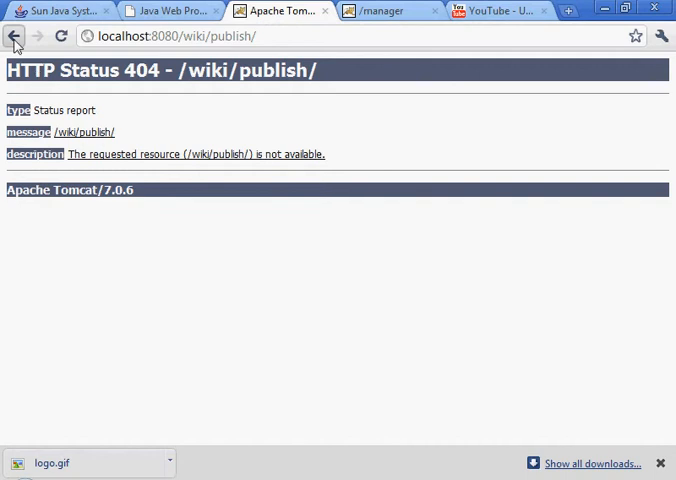
left_click(16, 45)
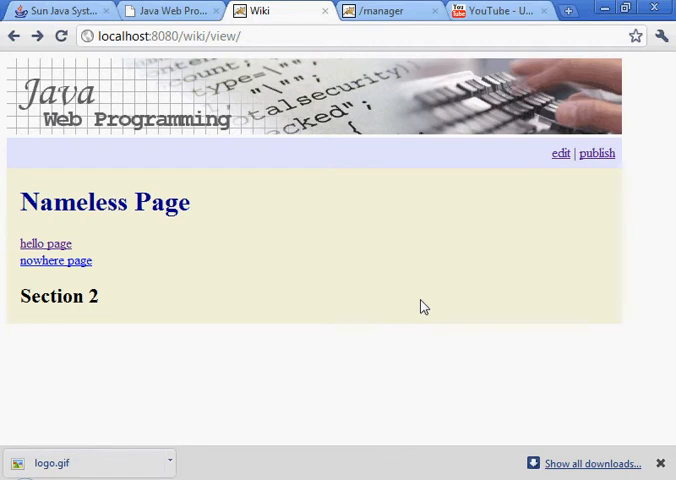
mouse_move(344, 256)
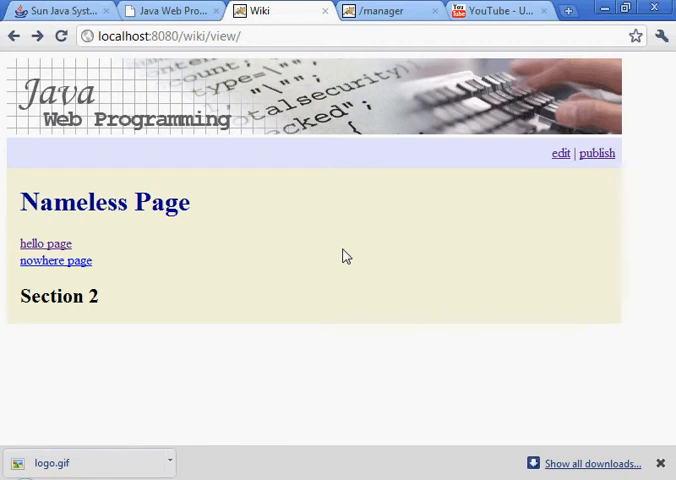
mouse_move(500, 208)
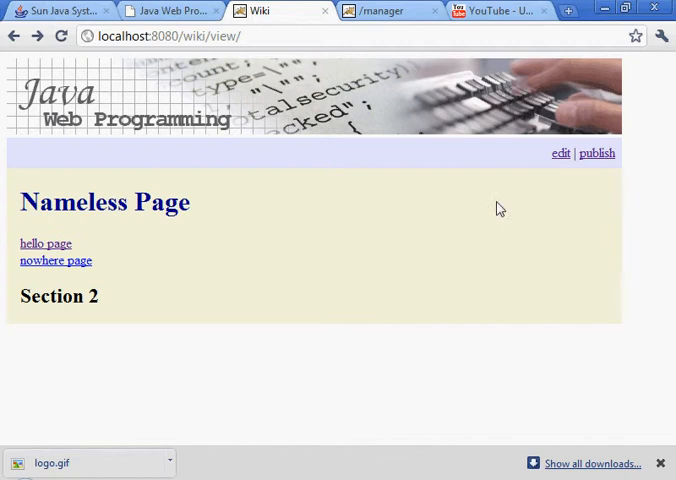
mouse_move(182, 249)
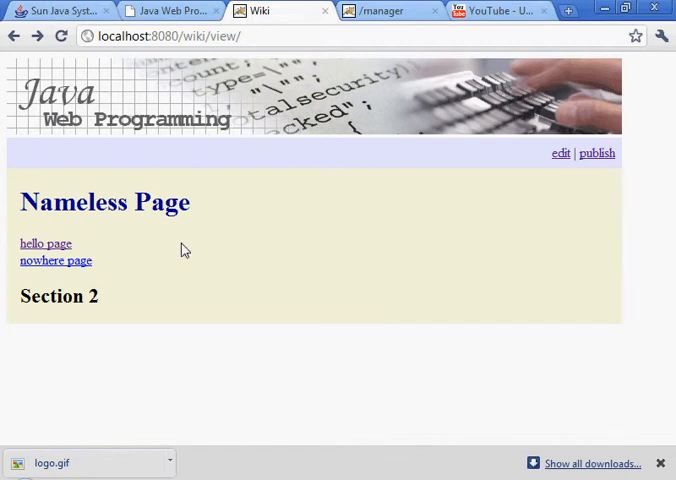
mouse_move(200, 15)
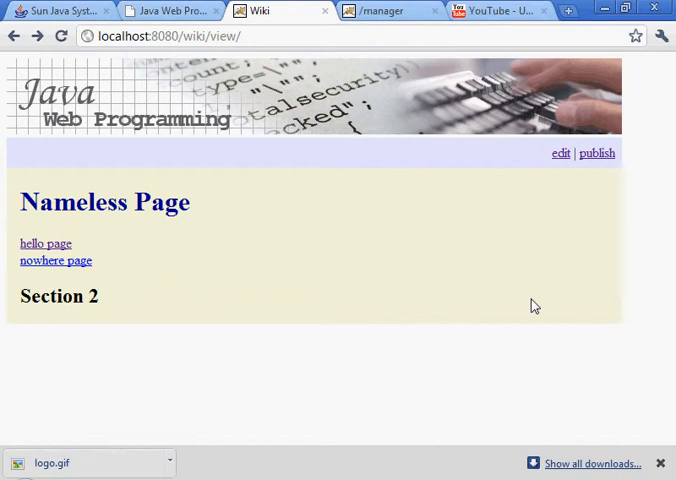
mouse_move(280, 274)
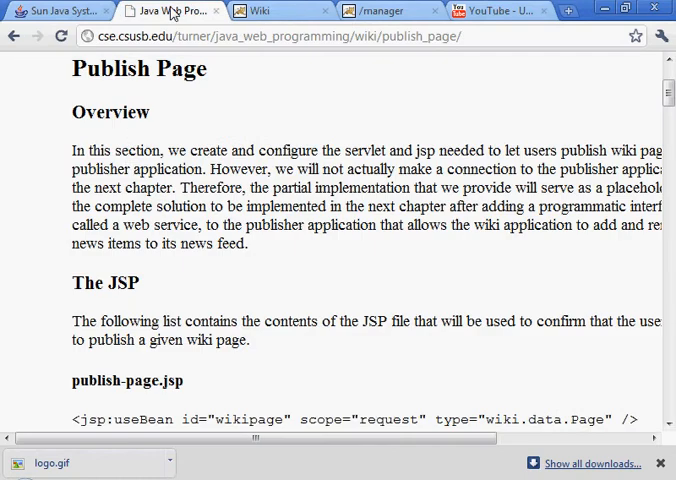
mouse_move(128, 160)
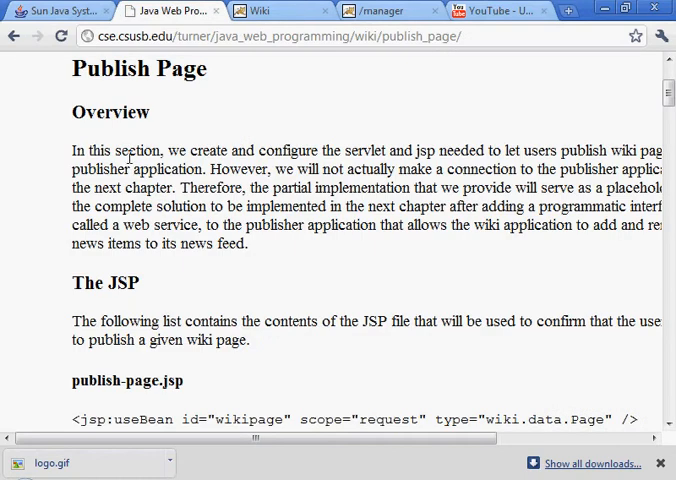
Step: Scroll to the publish-page.jsp listing and copy the file name publish-page.jsp
scroll("down", 3)
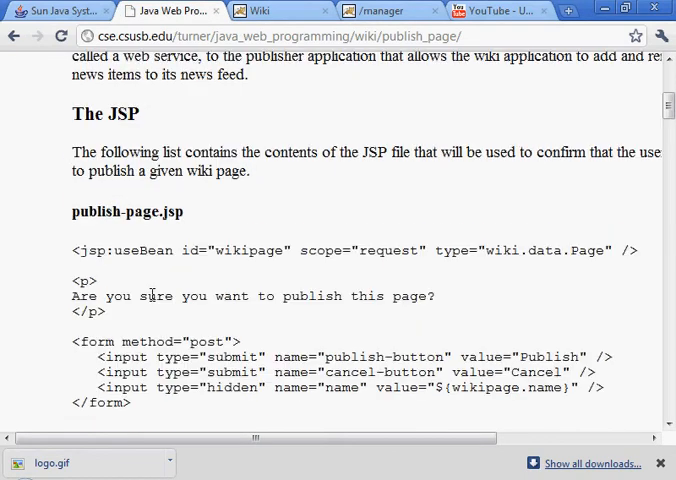
scroll("down", 3)
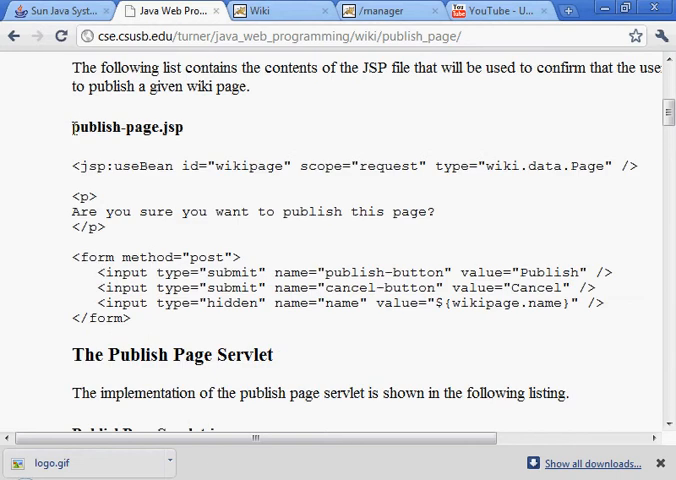
right_click(126, 127)
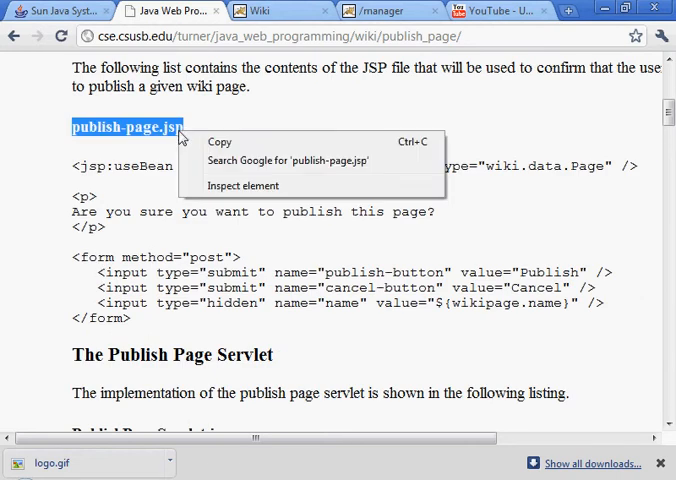
left_click(230, 271)
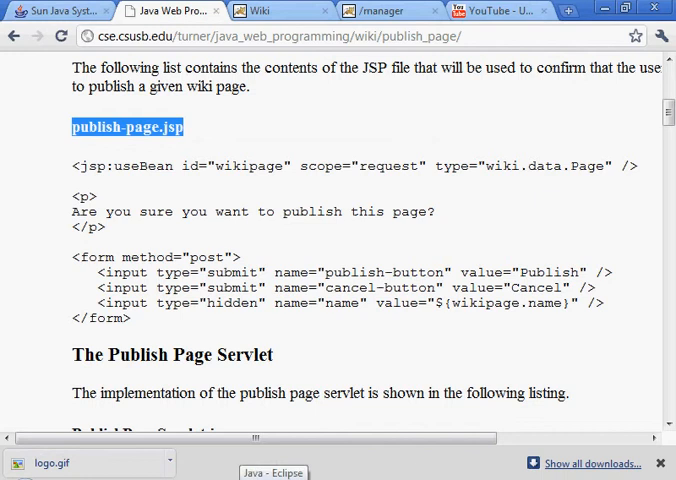
mouse_move(55, 8)
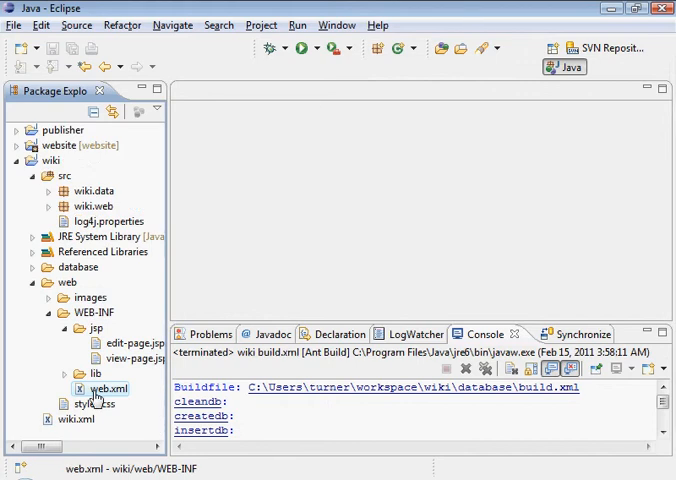
Step: Create publish-page.jsp under web/WEB-INF/jsp with the tutorial's publish/cancel confirmation form
right_click(95, 387)
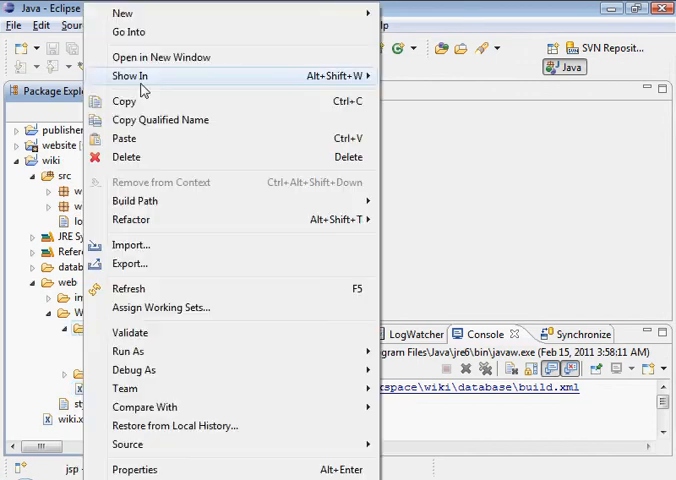
mouse_move(130, 13)
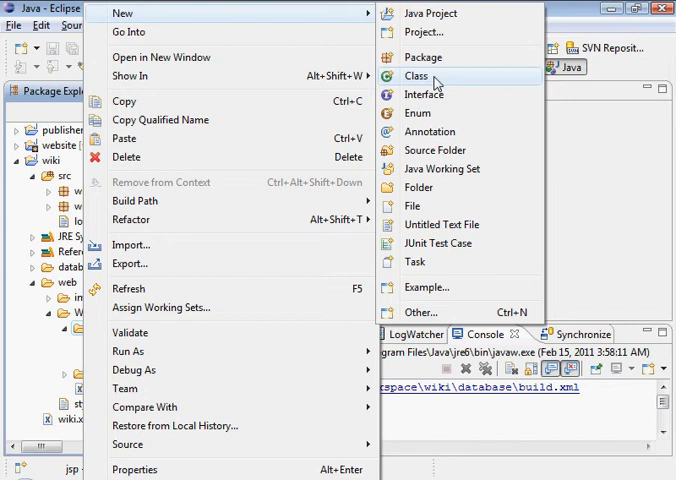
left_click(414, 206)
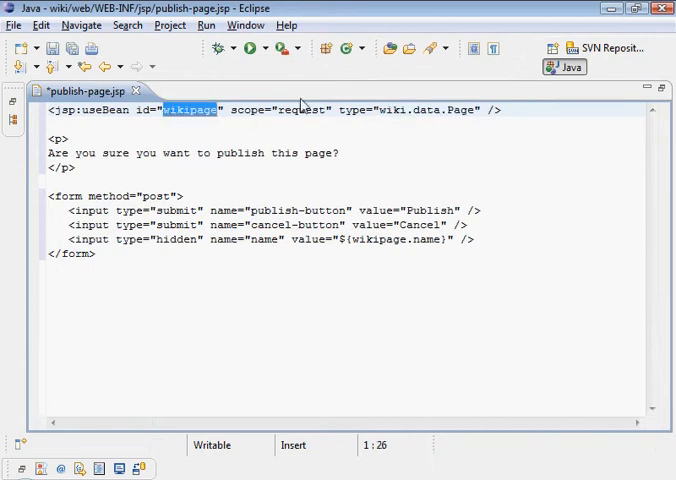
double_click(301, 110)
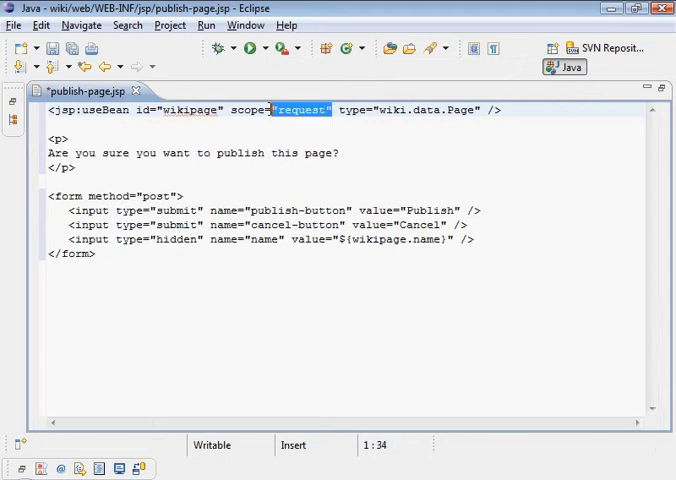
double_click(181, 110)
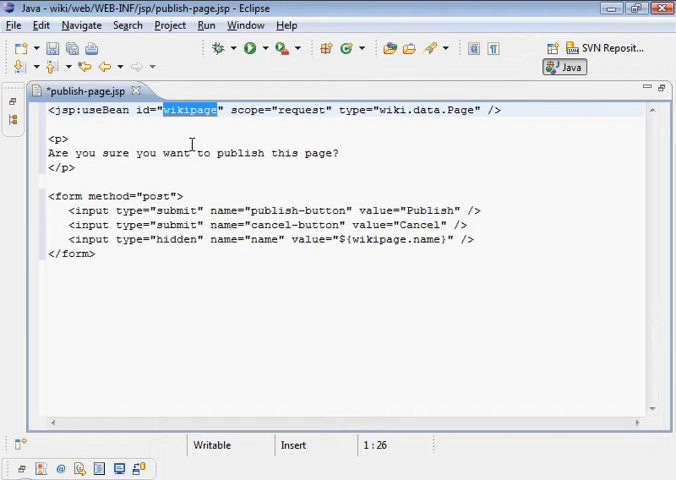
left_click(71, 138)
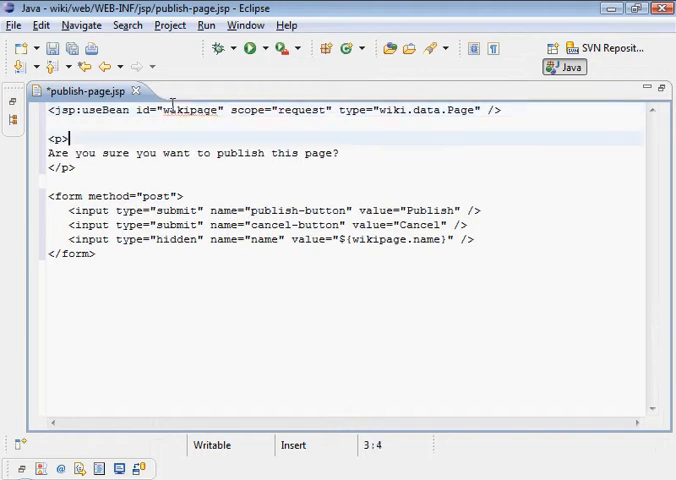
mouse_move(175, 195)
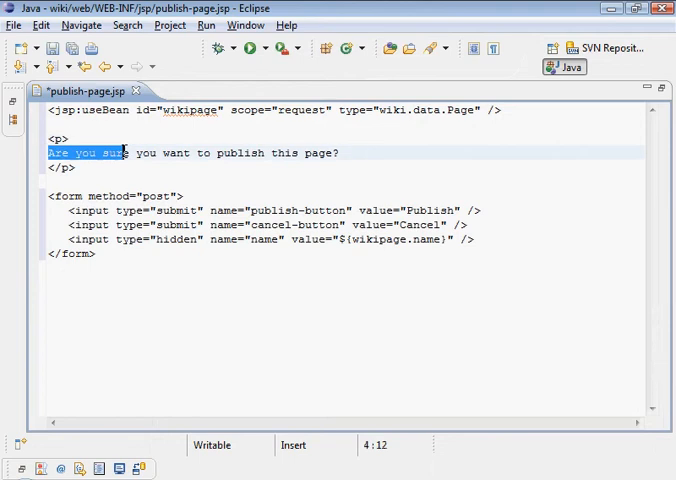
Step: Scroll the tutorial to the servlet section and select the PublishPageServlet class name
left_click(430, 210)
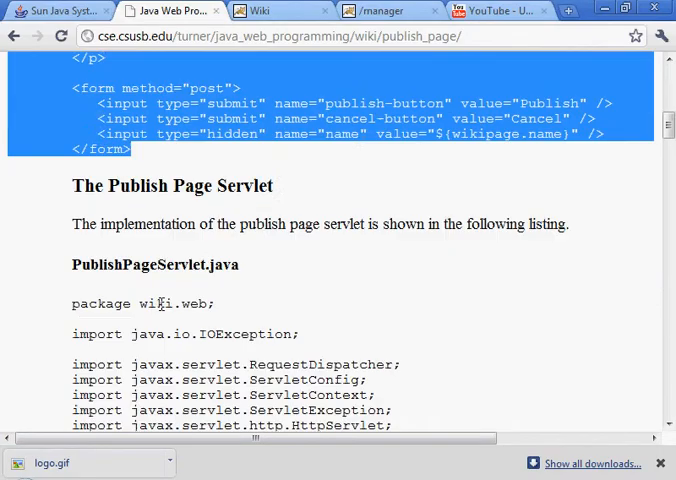
scroll("down", 3)
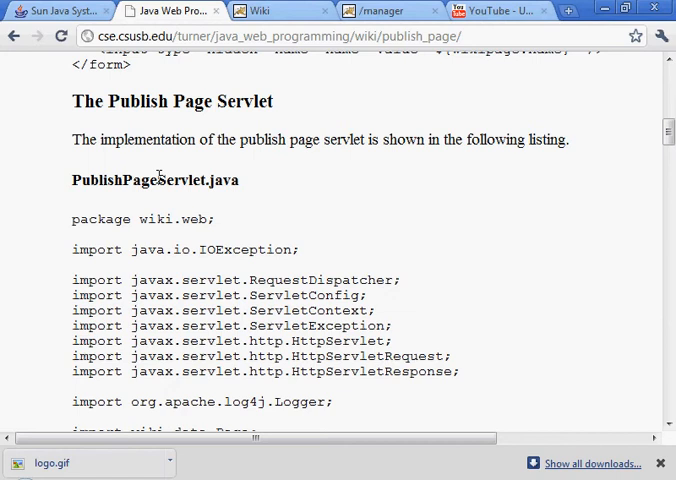
double_click(134, 180)
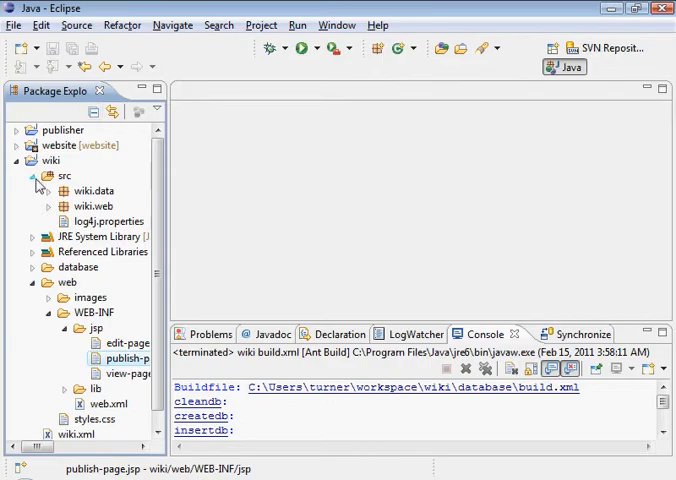
Step: Add a new Java class named PublishPageServlet to the wiki.web package
left_click(48, 206)
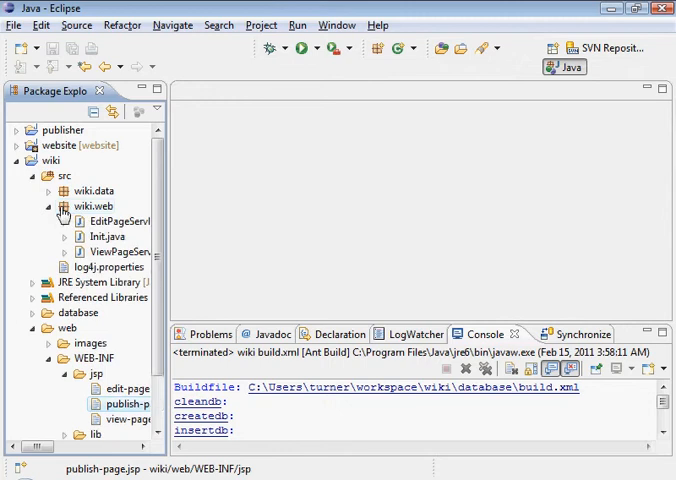
right_click(92, 205)
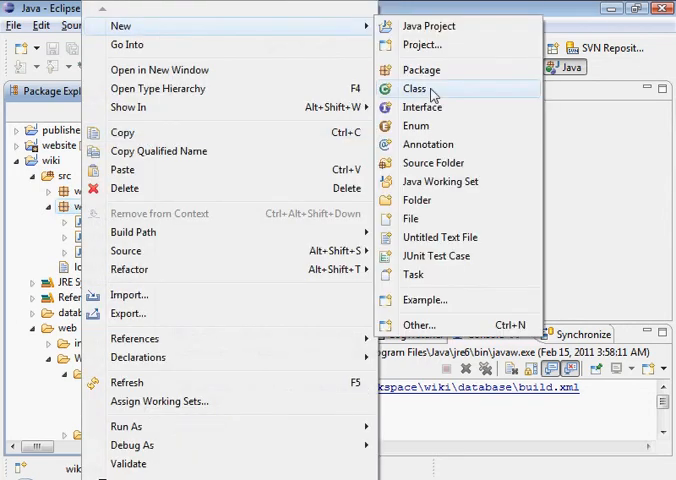
left_click(414, 88)
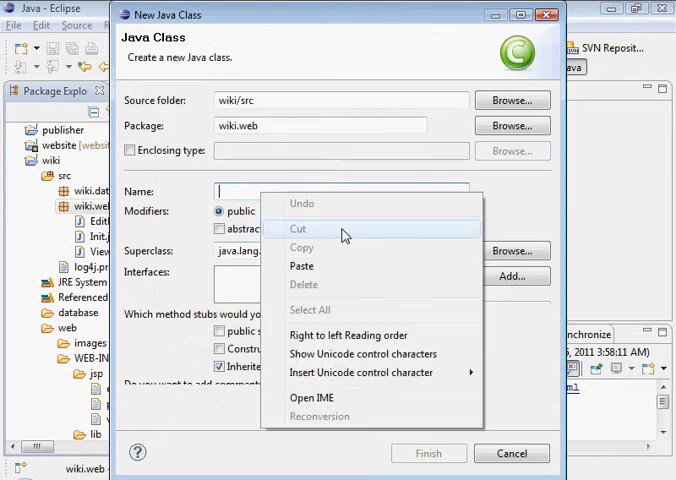
type("PublishPageServlet")
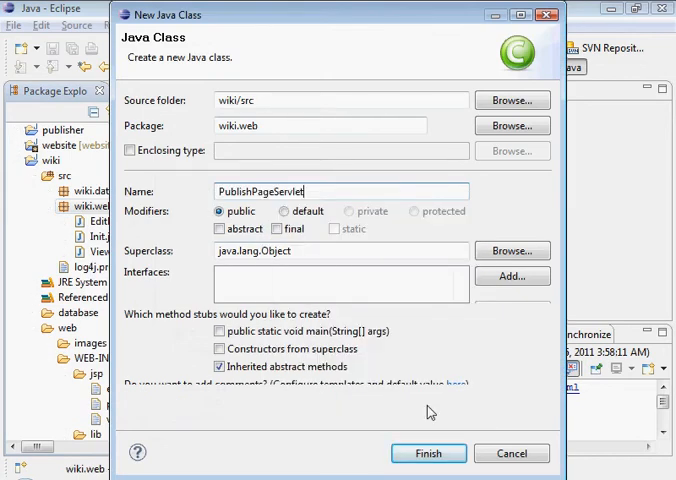
left_click(431, 453)
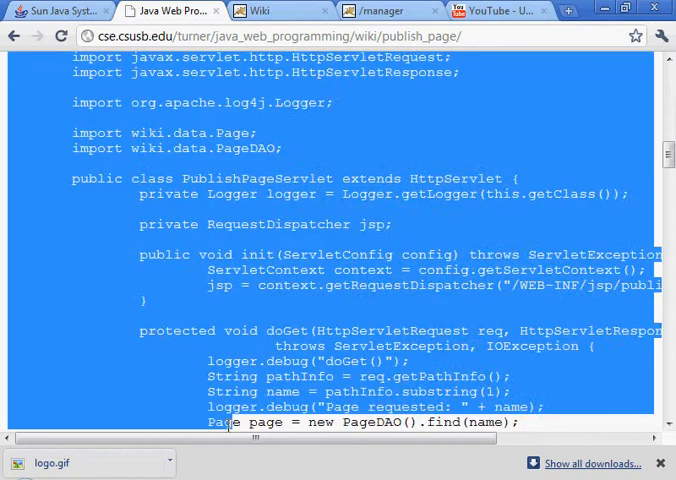
Step: Copy the tutorial's PublishPageServlet.java listing into the Eclipse editor
scroll("down", 3)
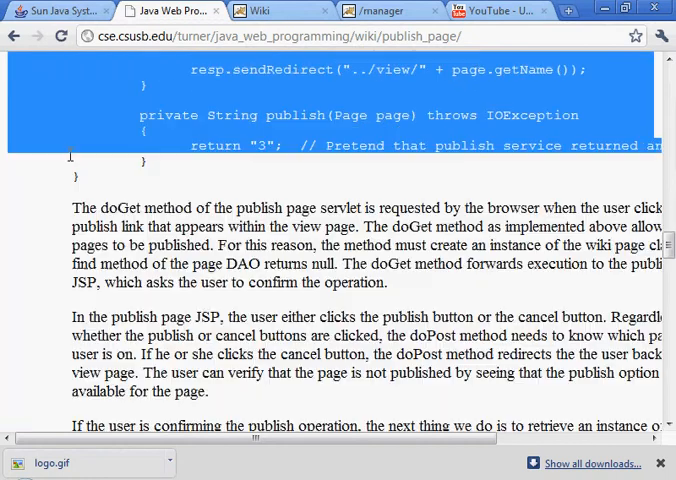
right_click(150, 130)
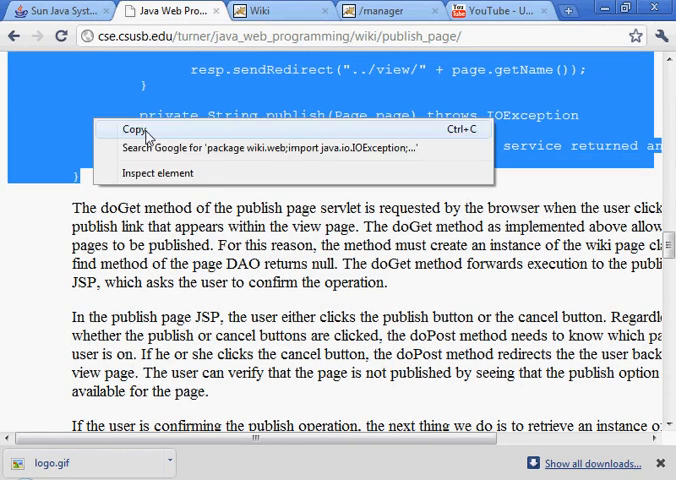
left_click(120, 129)
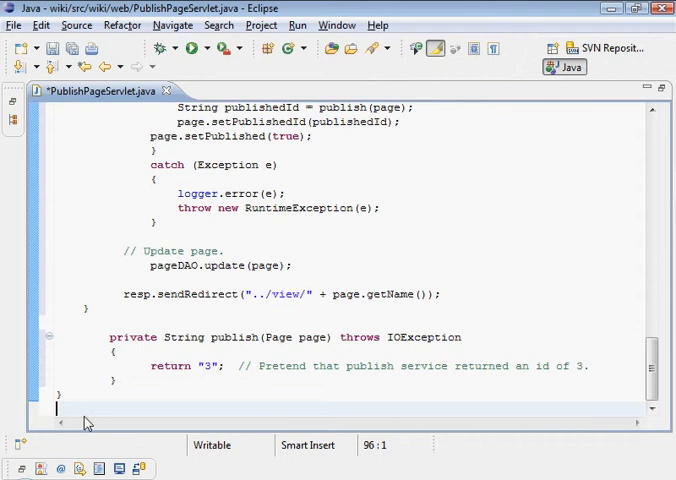
Step: Format and save PublishPageServlet.java, checking the jsp field pointing at /WEB-INF/jsp/publish-page.jsp
key("ctrl+a")
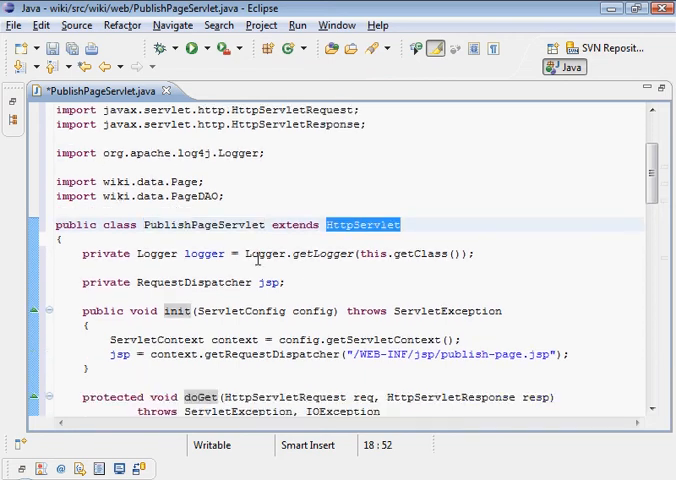
scroll("down", 3)
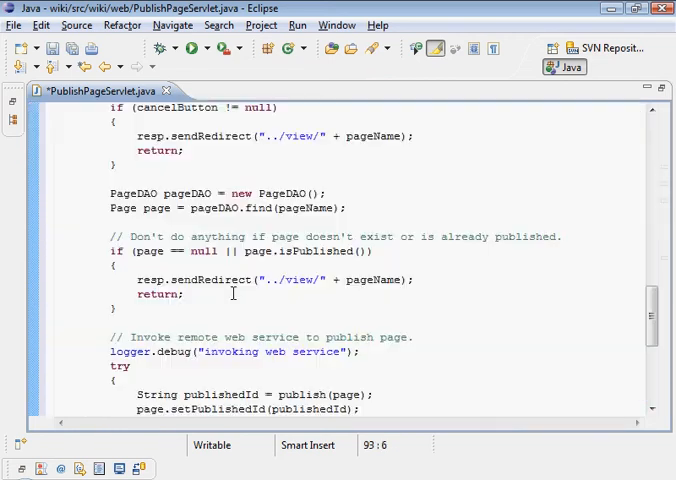
scroll("up", 3)
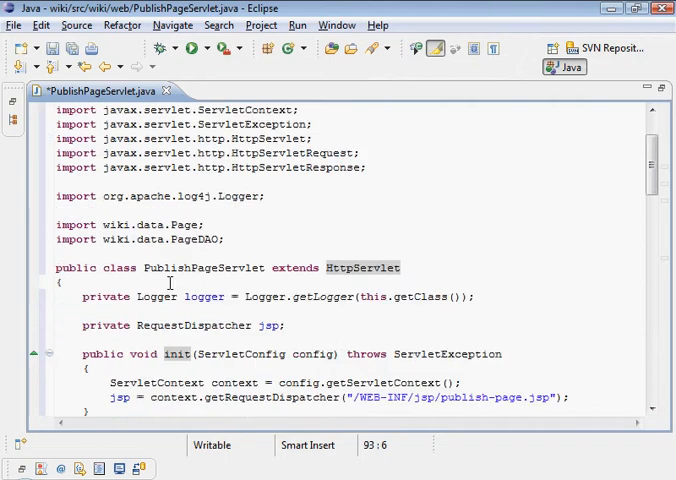
double_click(204, 296)
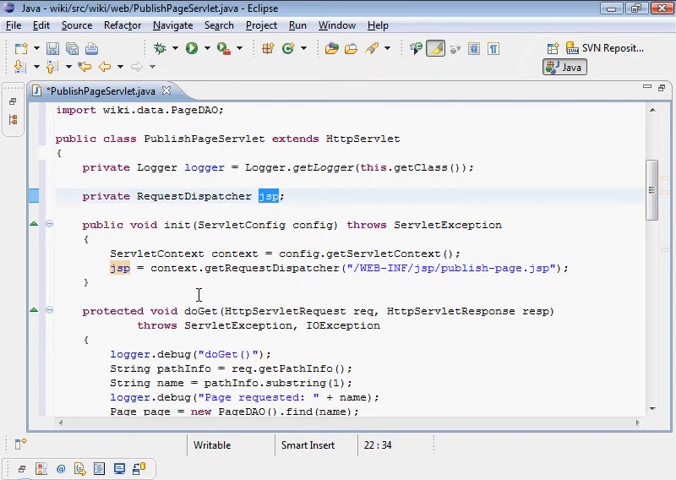
mouse_move(550, 268)
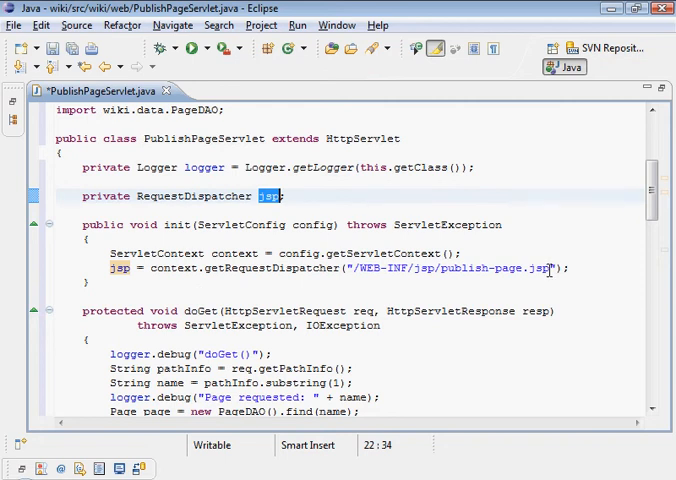
double_click(500, 268)
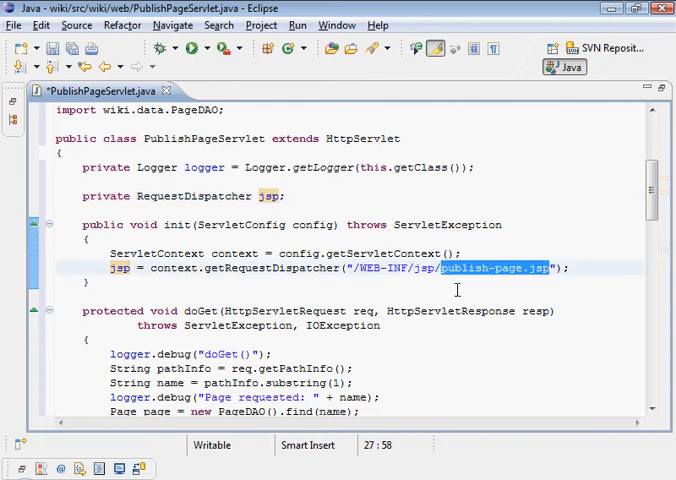
scroll("down", 3)
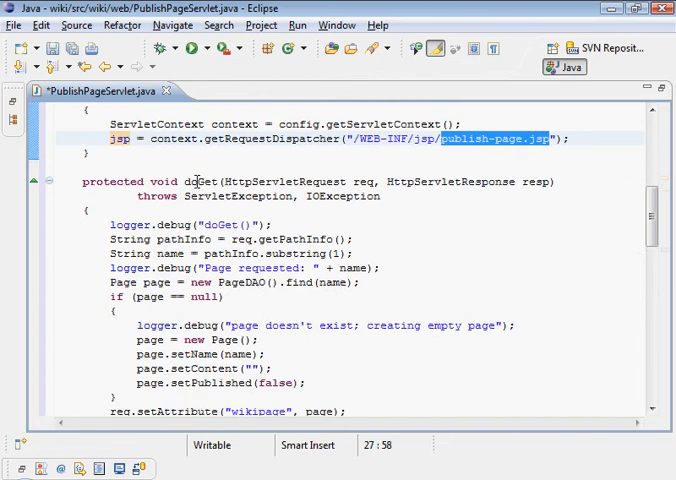
scroll("down", 3)
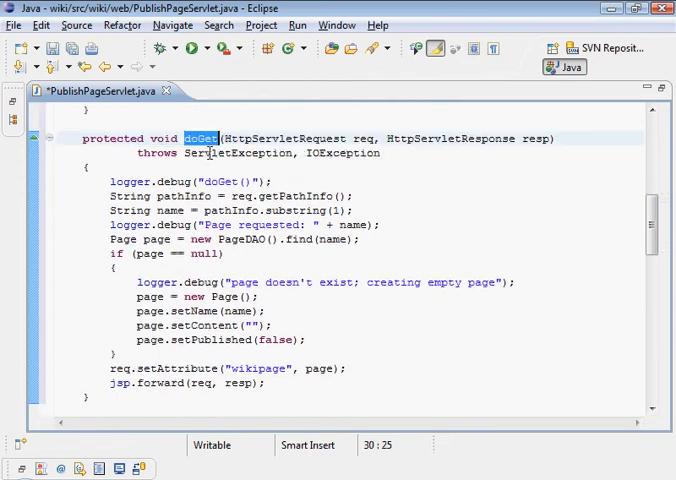
mouse_move(332, 378)
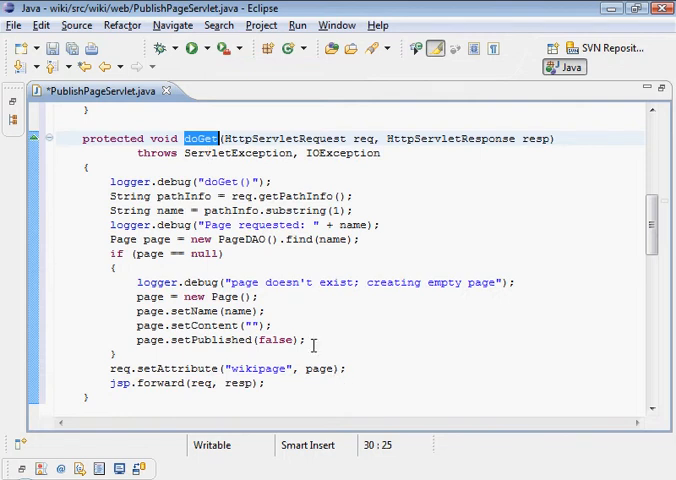
mouse_move(275, 368)
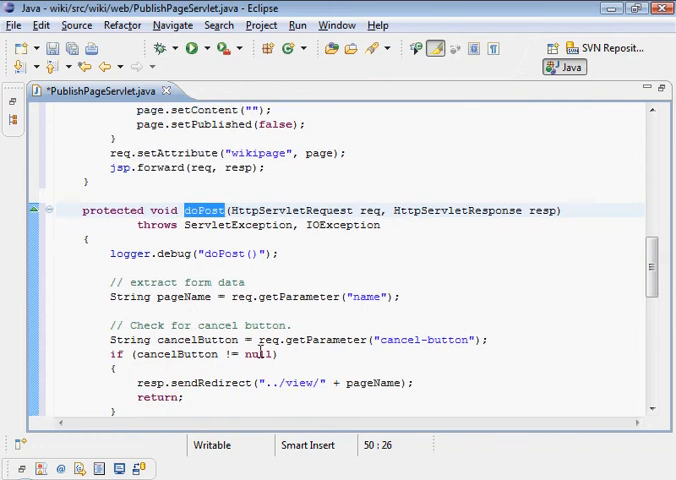
Step: Review doPost's cancel check, PageDAO lookup, and try block calling publish and setPublished(true)
scroll("down", 3)
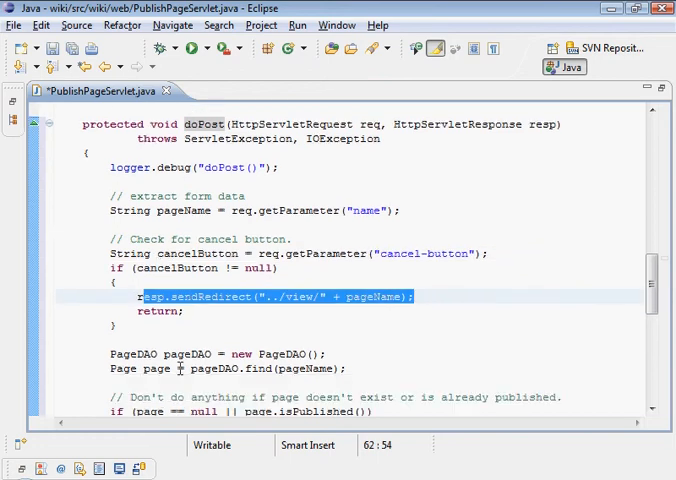
scroll("down", 3)
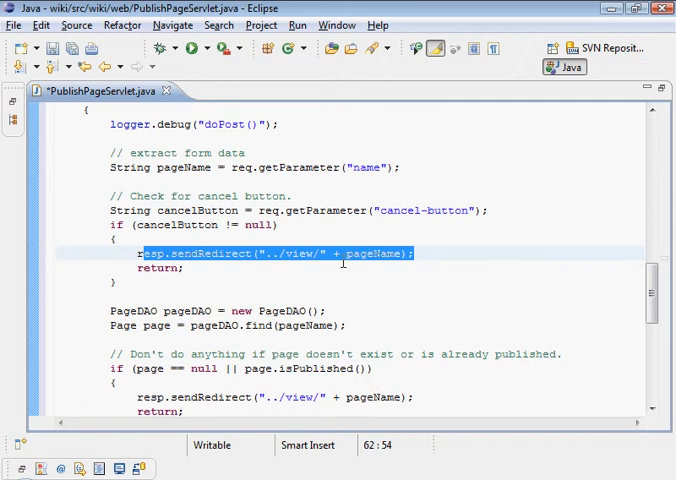
mouse_move(322, 310)
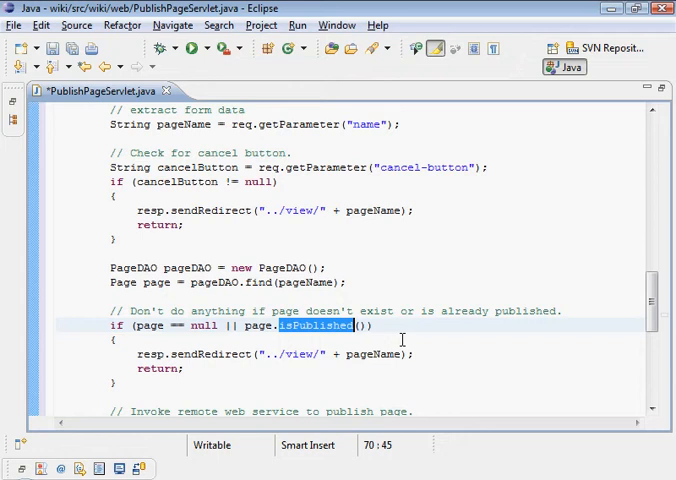
mouse_move(240, 382)
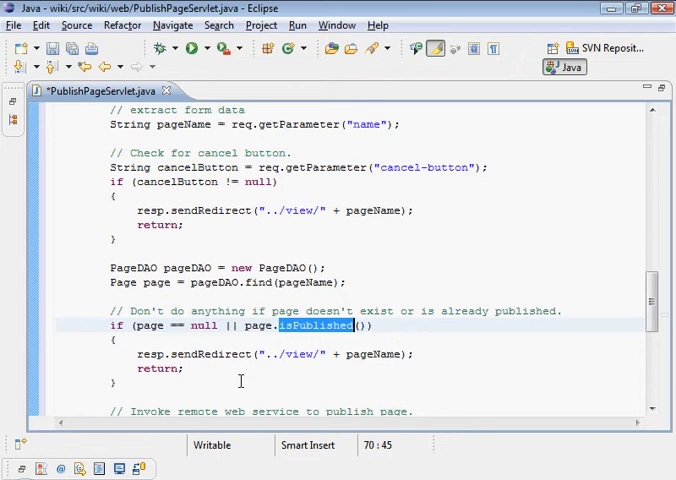
scroll("down", 3)
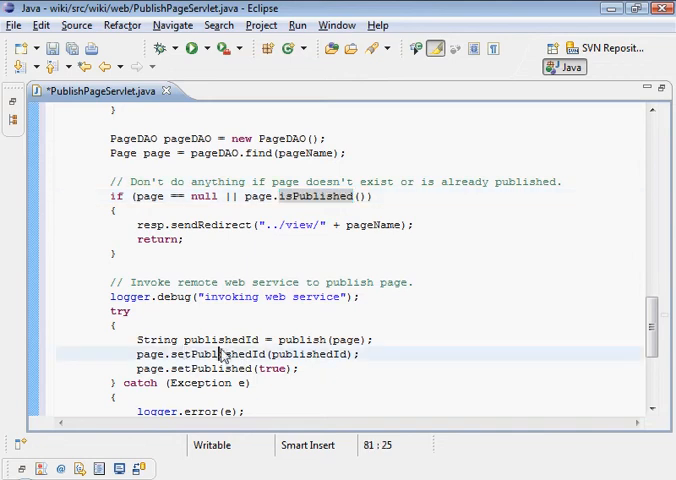
double_click(225, 354)
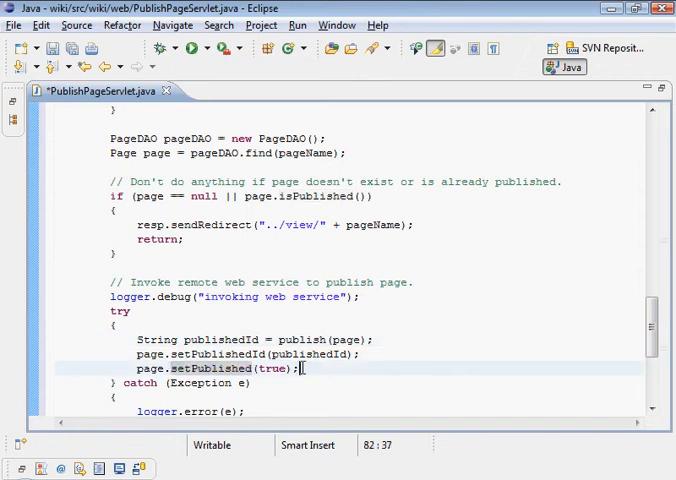
left_click(345, 354)
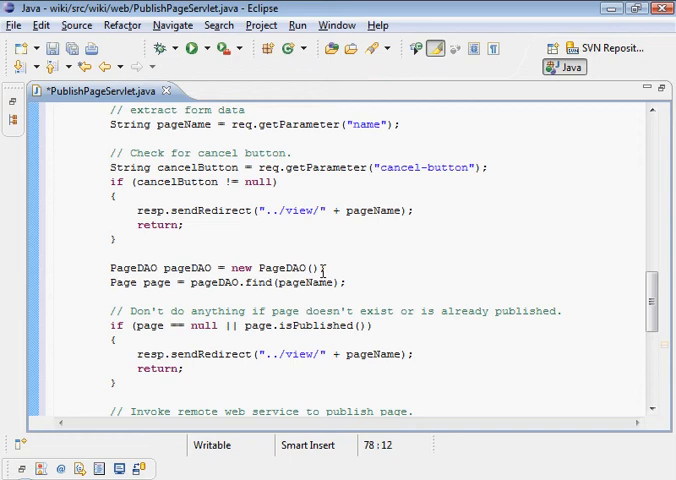
Step: Review the private publish method returning placeholder id 3, then save all files
scroll("down", 3)
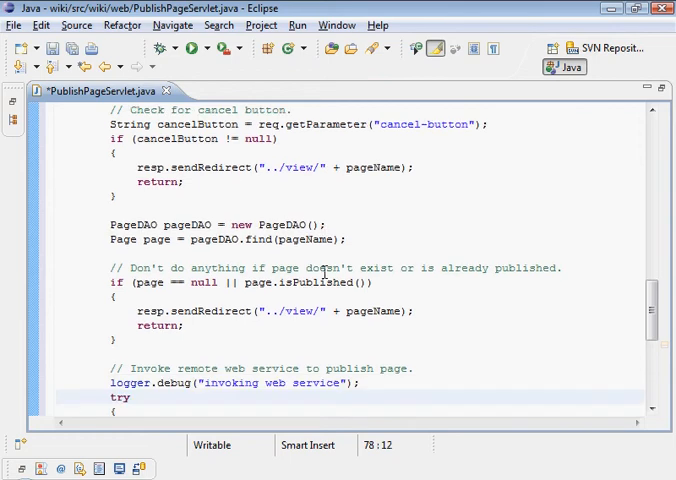
scroll("down", 3)
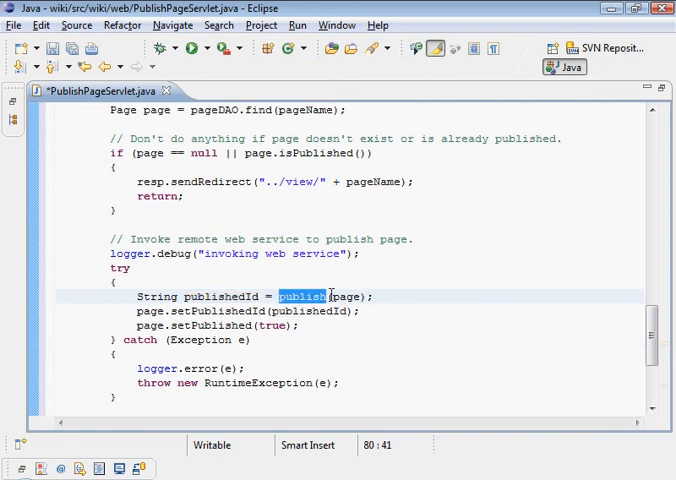
double_click(220, 296)
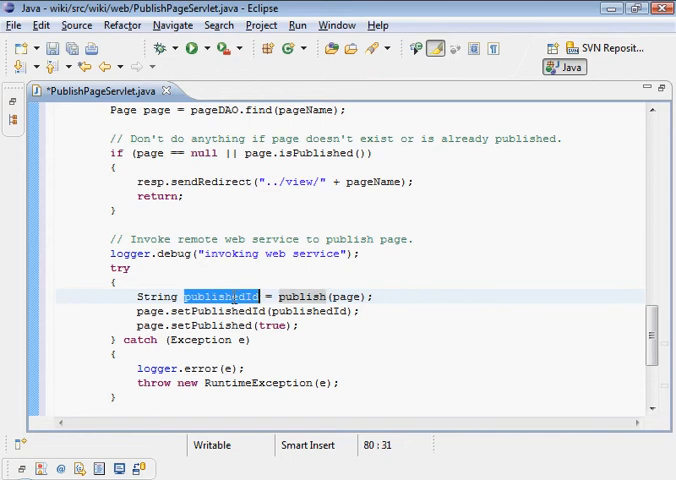
scroll("down", 3)
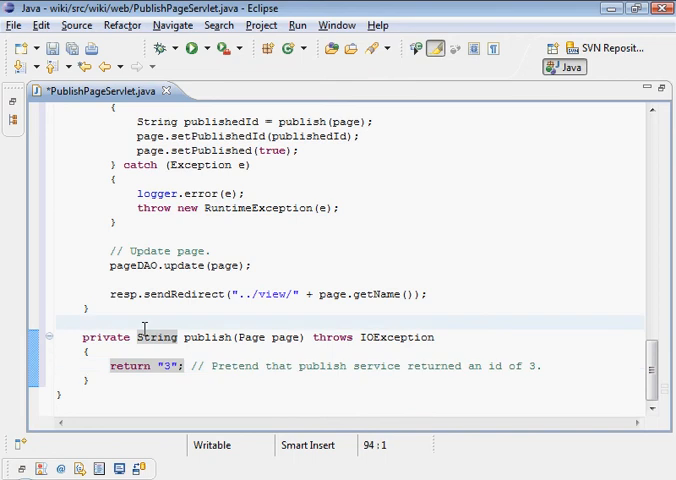
mouse_move(74, 49)
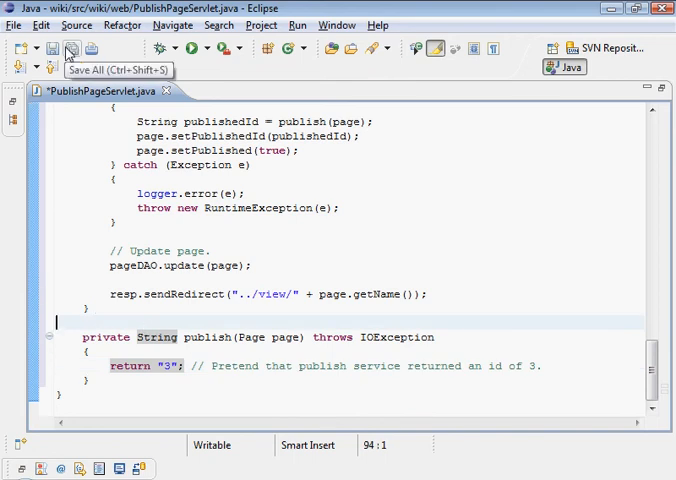
left_click(72, 47)
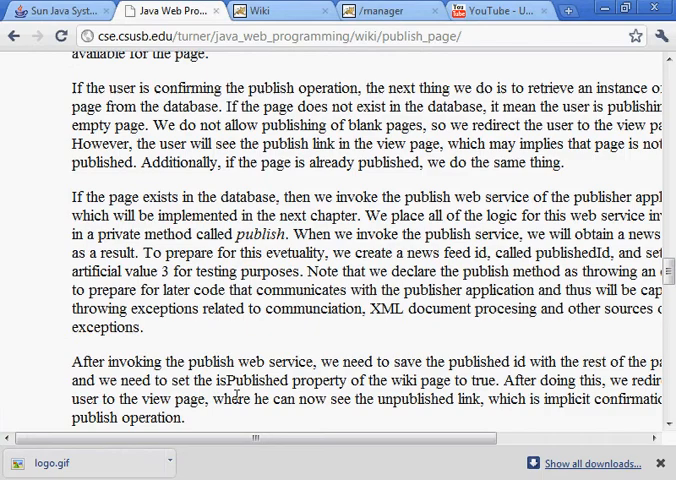
Step: Scroll to Modify Deployment Descriptor and copy the publish-page servlet XML fragment
scroll("down", 3)
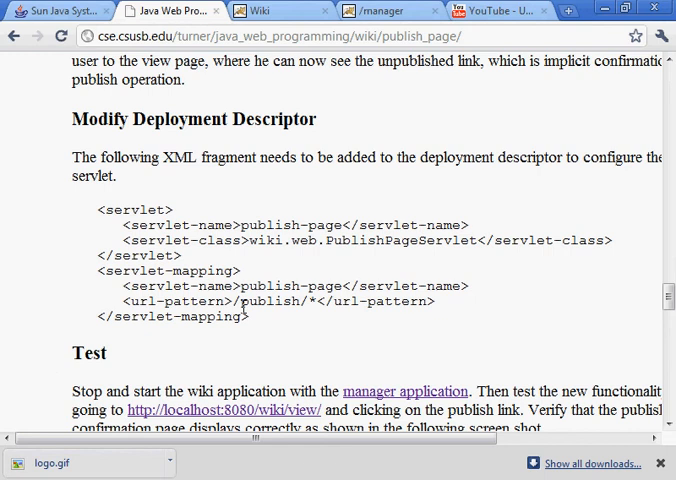
right_click(200, 240)
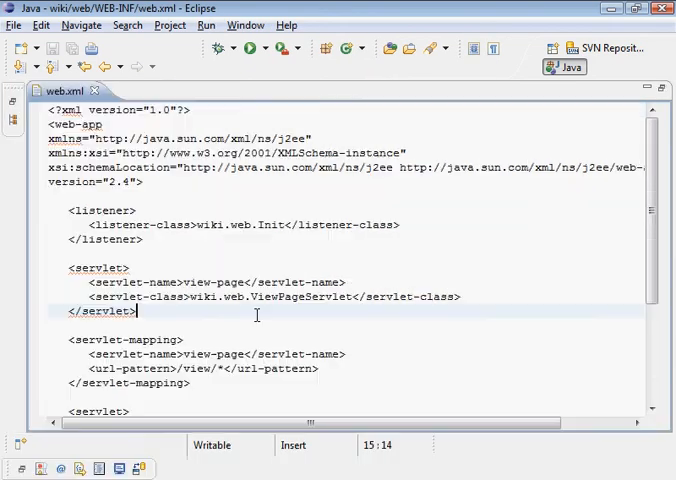
Step: Scroll through web.xml past the Init listener and view-page servlet mapping
scroll("down", 3)
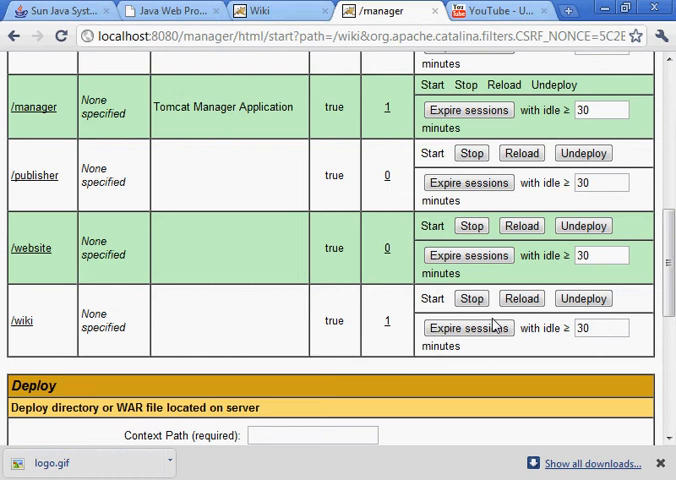
Step: Stop the /wiki application in Tomcat Manager and start it again
left_click(471, 298)
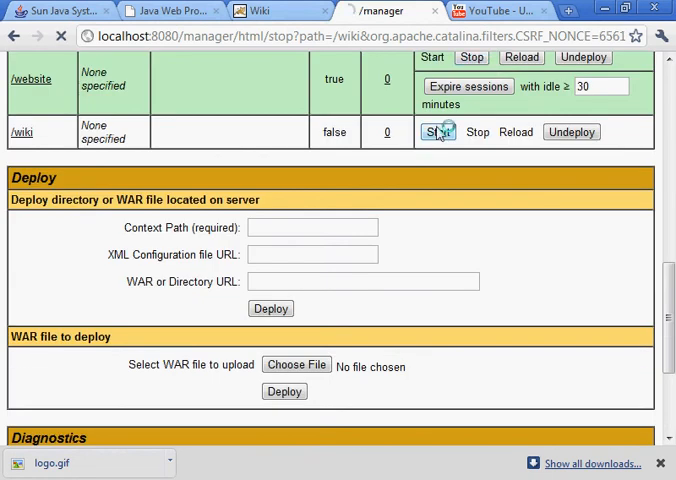
left_click(270, 11)
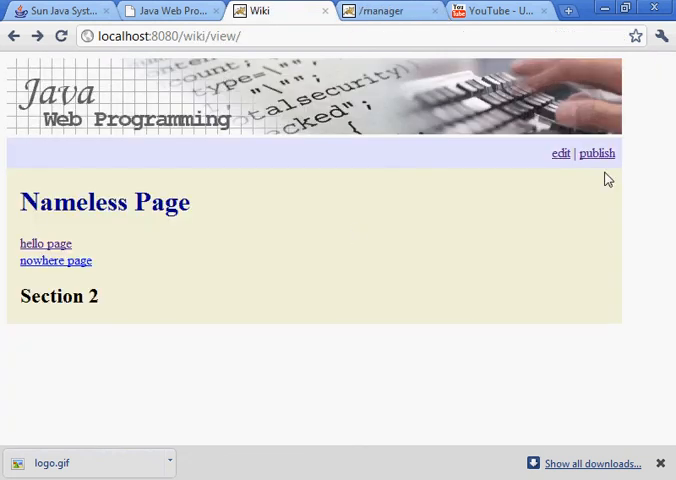
Step: Publish the Nameless Page using its publish link in the Wiki tab
left_click(596, 153)
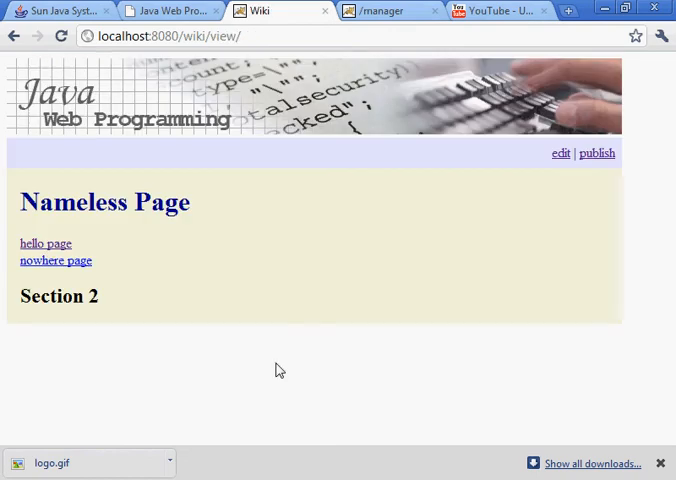
mouse_move(596, 154)
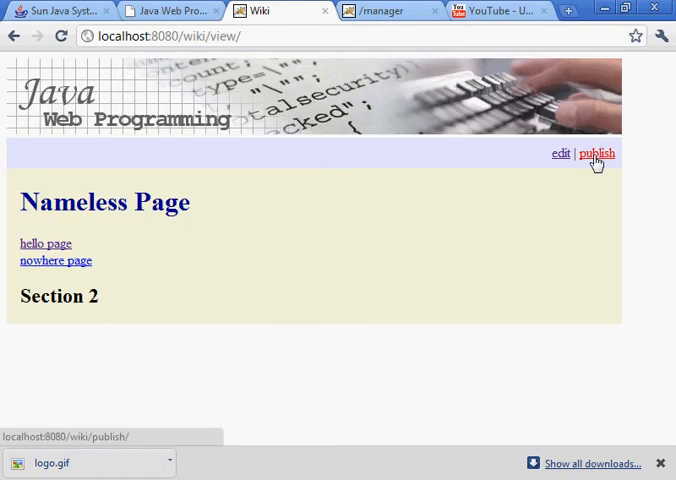
left_click(596, 153)
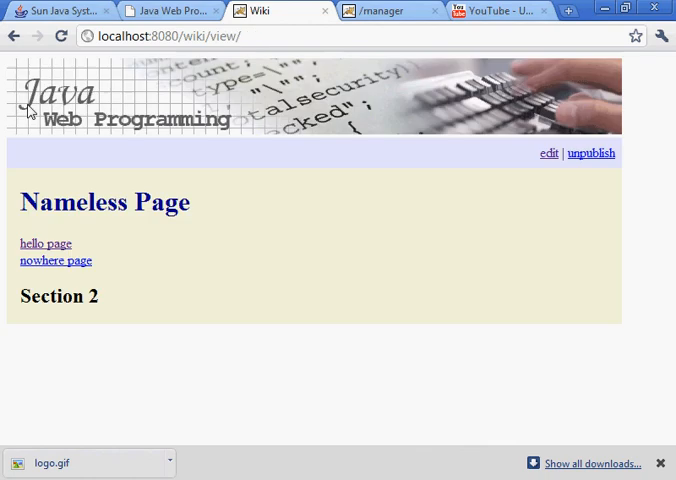
mouse_move(591, 153)
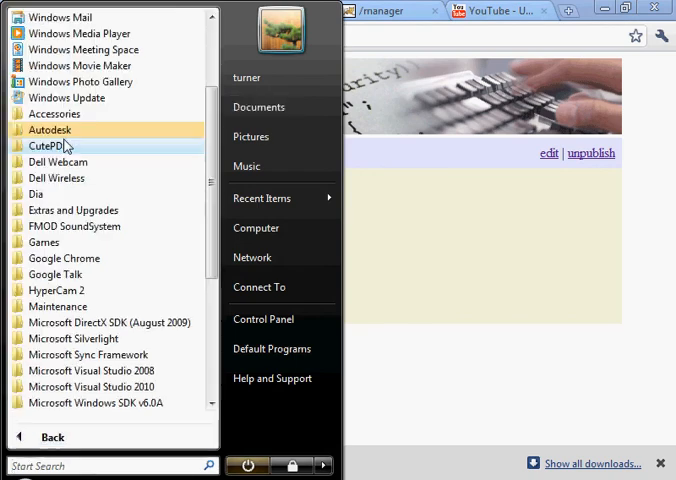
left_click(58, 113)
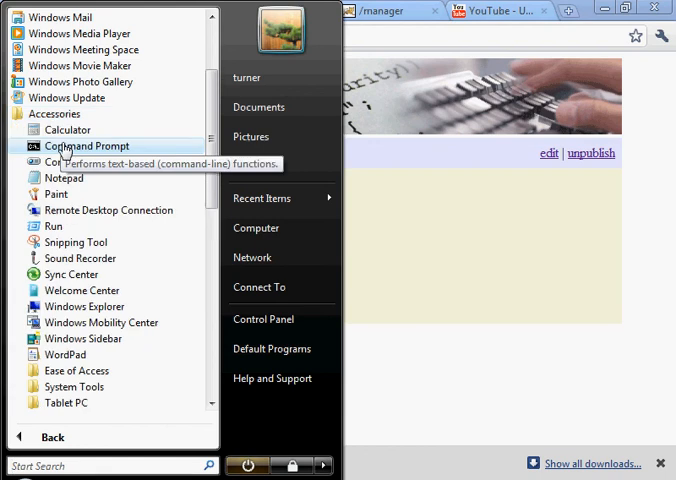
left_click(88, 146)
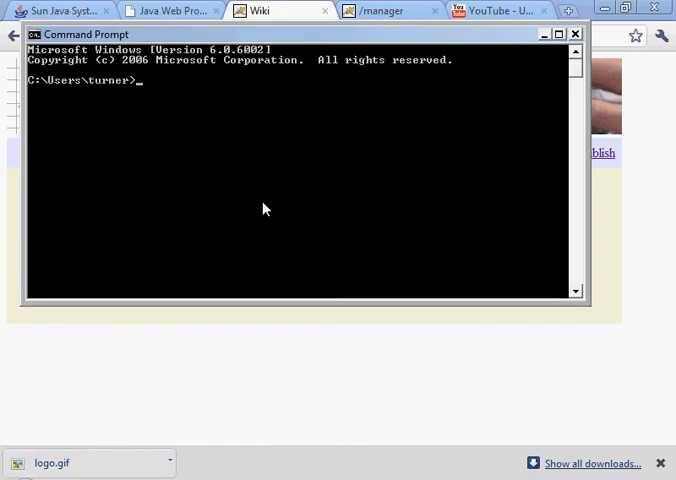
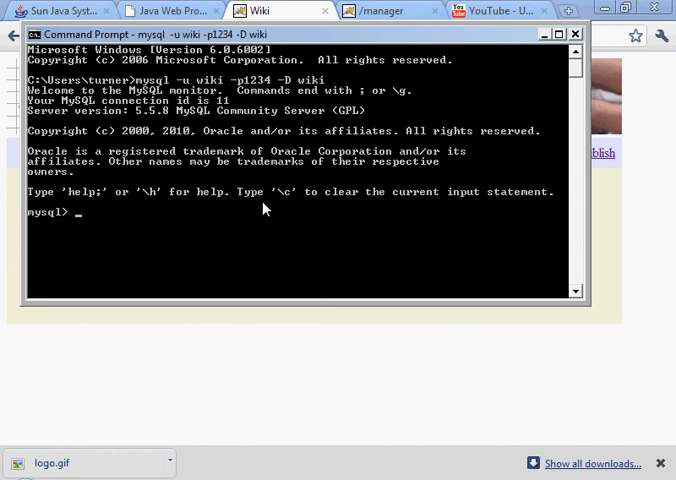
Step: Query the page table and run desc page to list its four columns
type("select * fro")
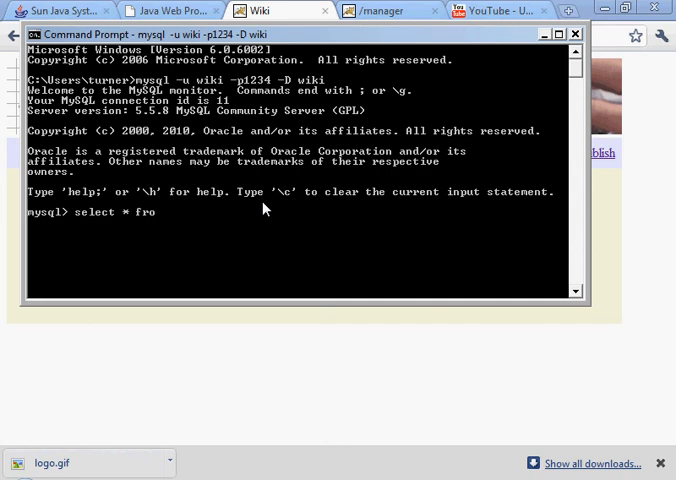
key("Return")
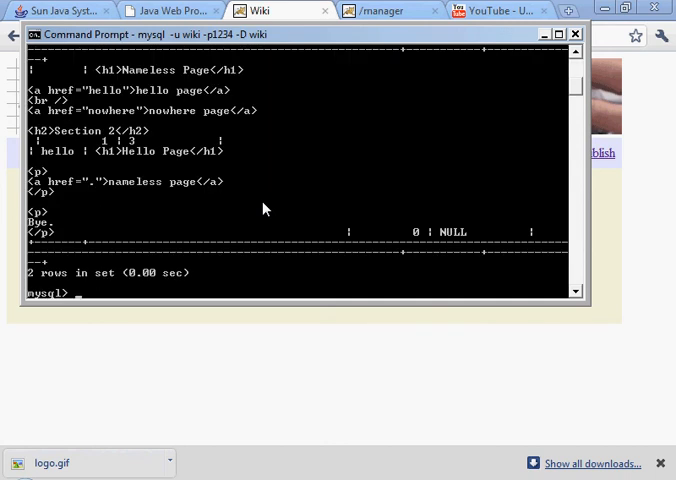
type("desc page;")
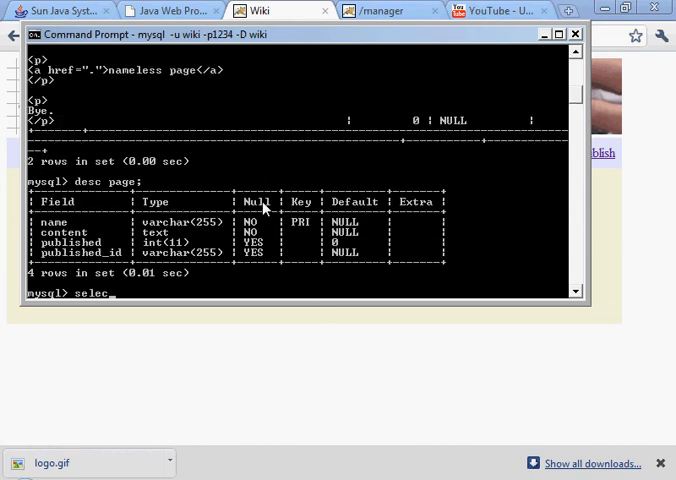
type("t")
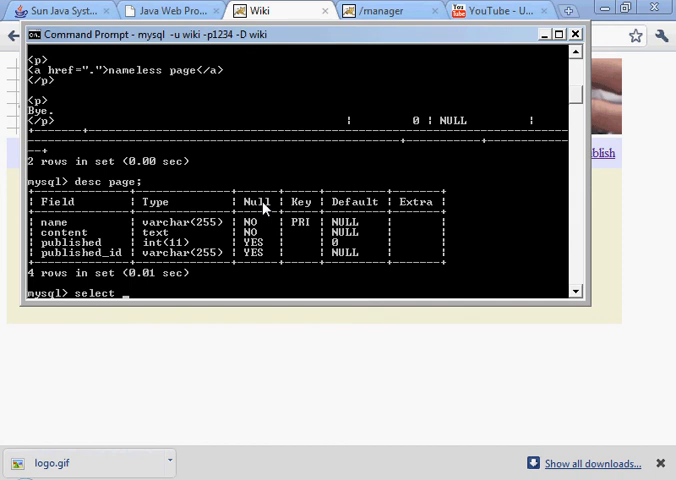
type("(")
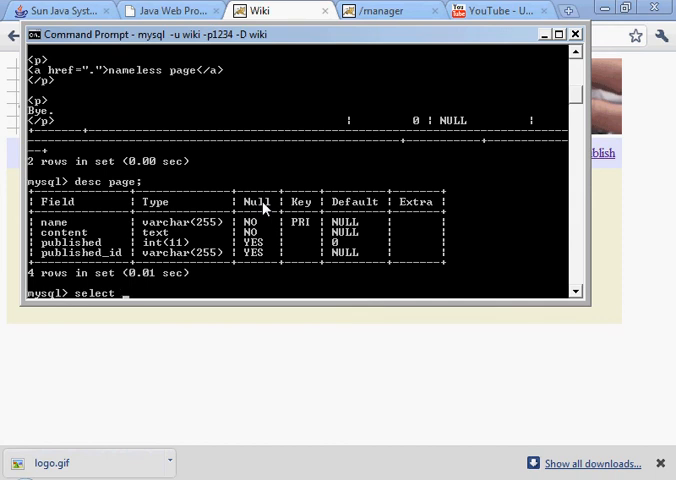
Step: Type a select of name, published and published_id from page
type("name")
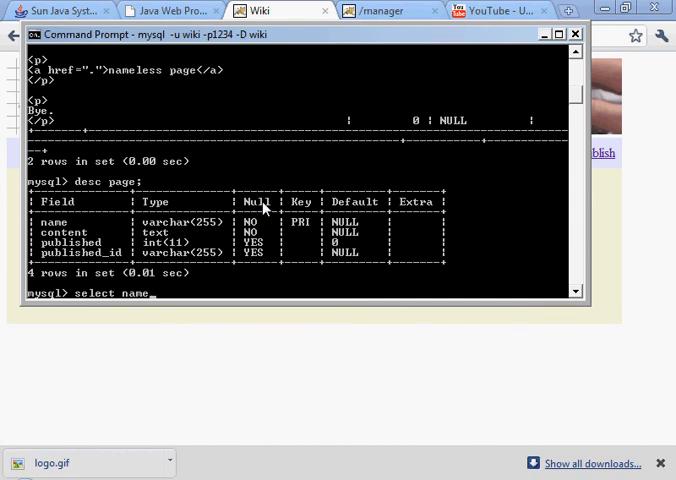
type(".p")
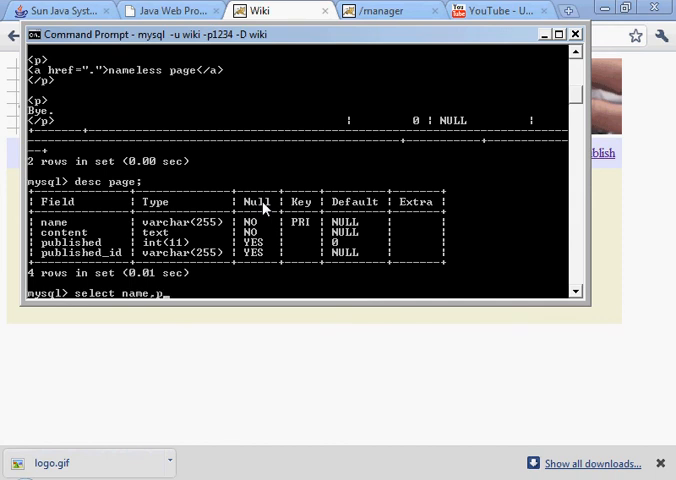
type("ublished")
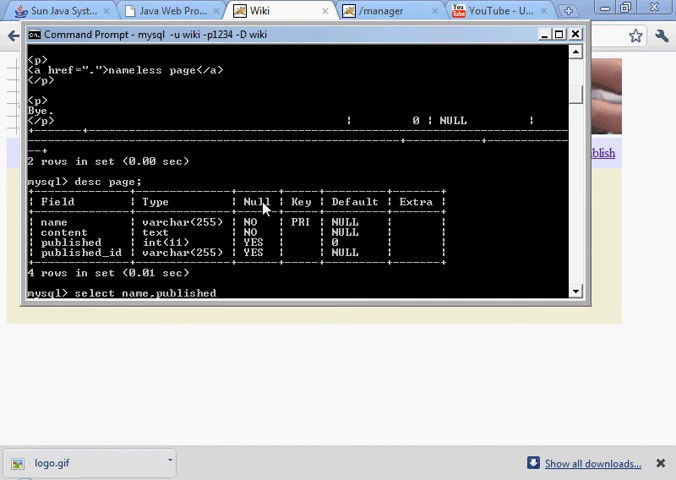
type(",")
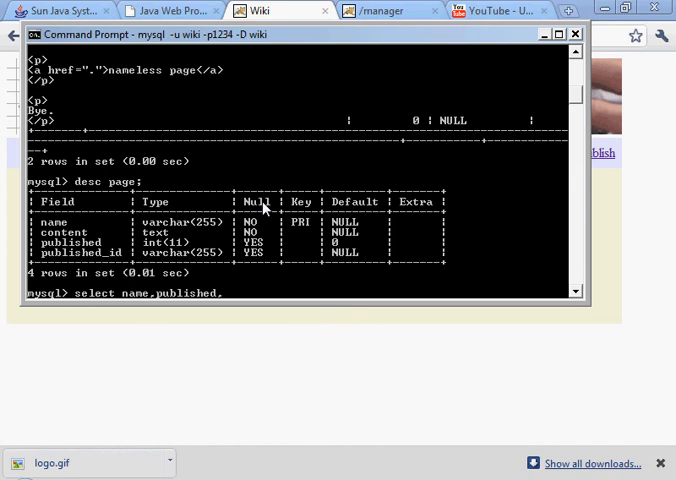
type("published_id from page;")
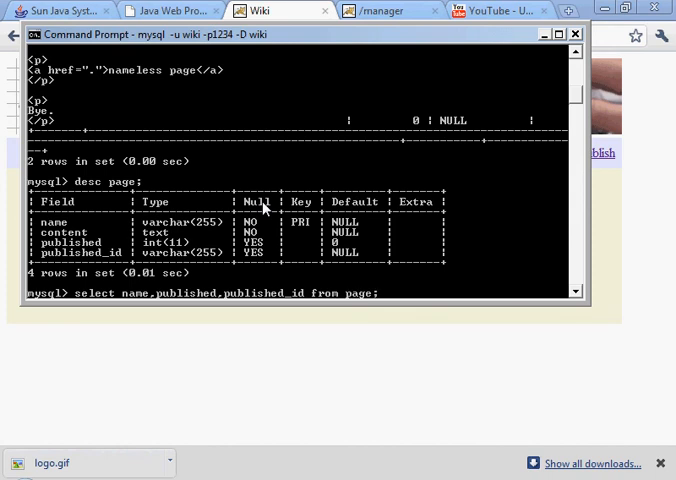
Step: Run the select, showing the unnamed page published with id 3, then quit MySQL
key("Return")
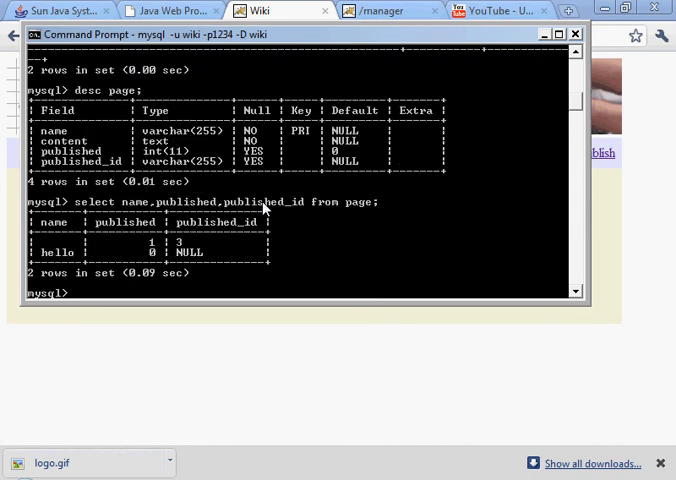
mouse_move(47, 273)
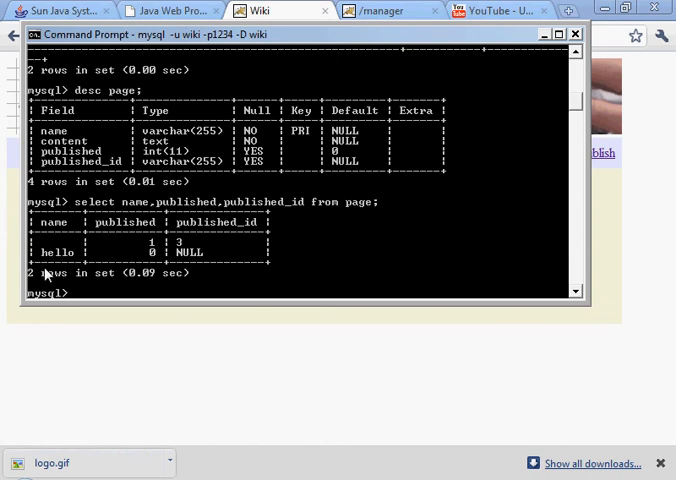
mouse_move(62, 241)
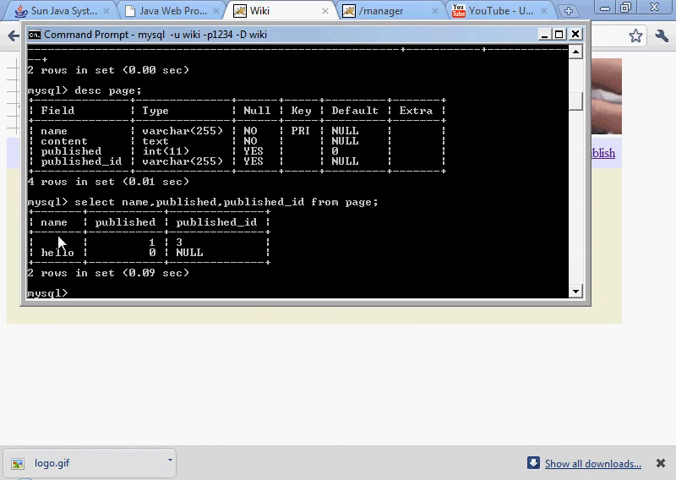
mouse_move(215, 245)
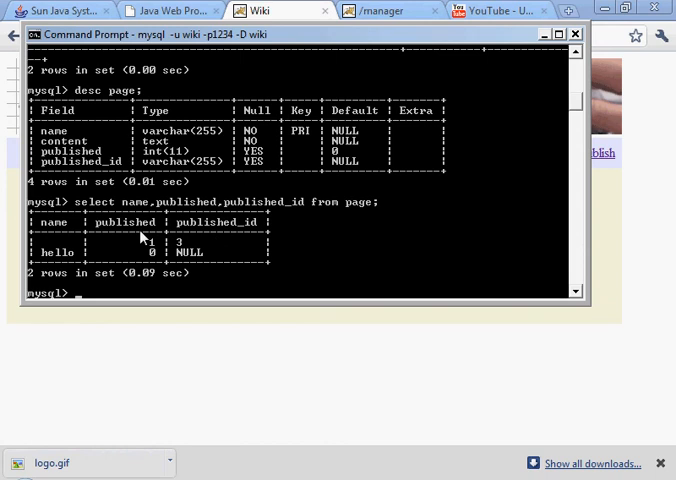
mouse_move(155, 245)
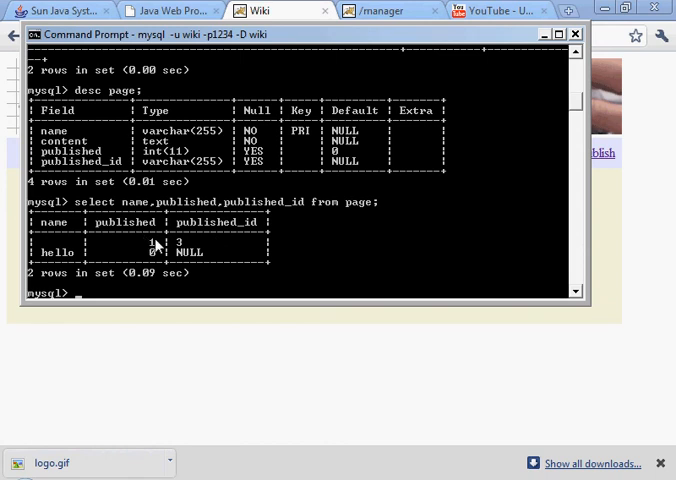
mouse_move(124, 237)
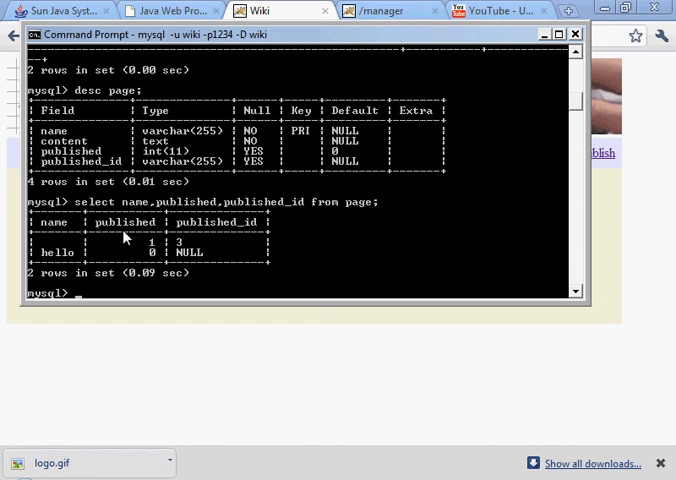
mouse_move(135, 252)
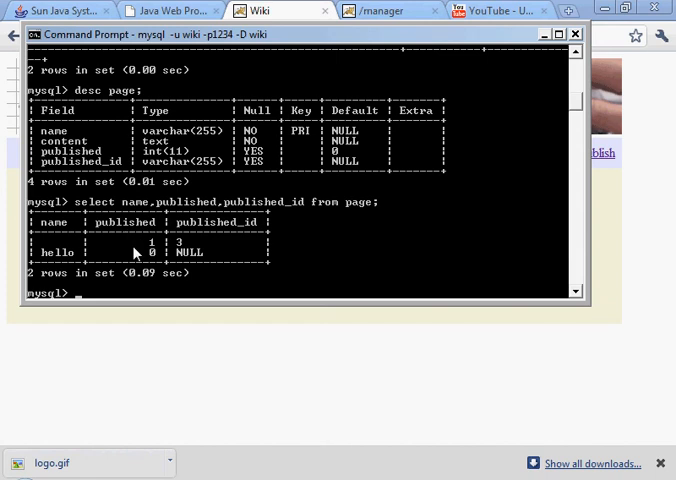
mouse_move(172, 252)
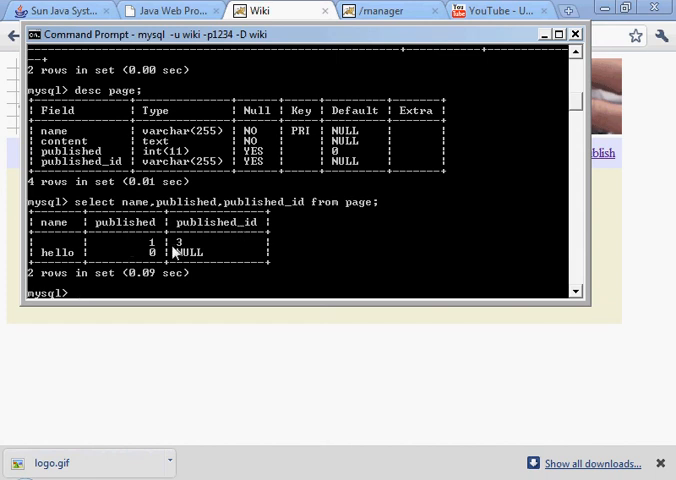
mouse_move(168, 256)
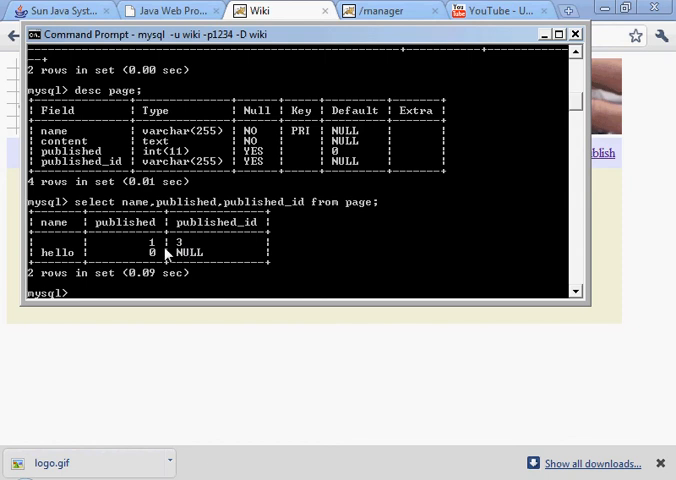
mouse_move(181, 251)
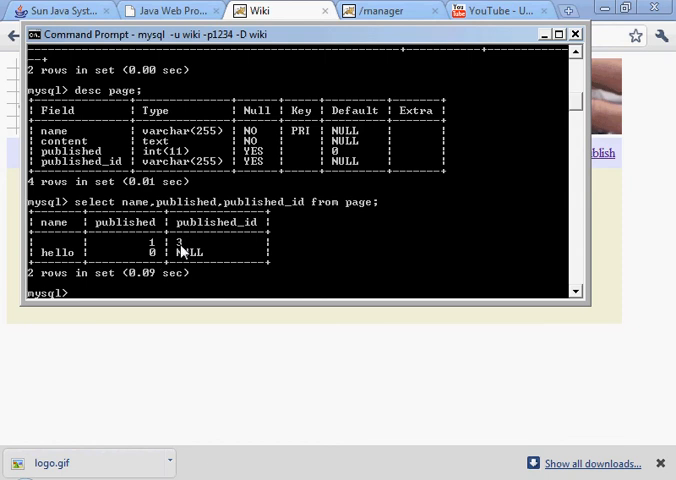
mouse_move(659, 370)
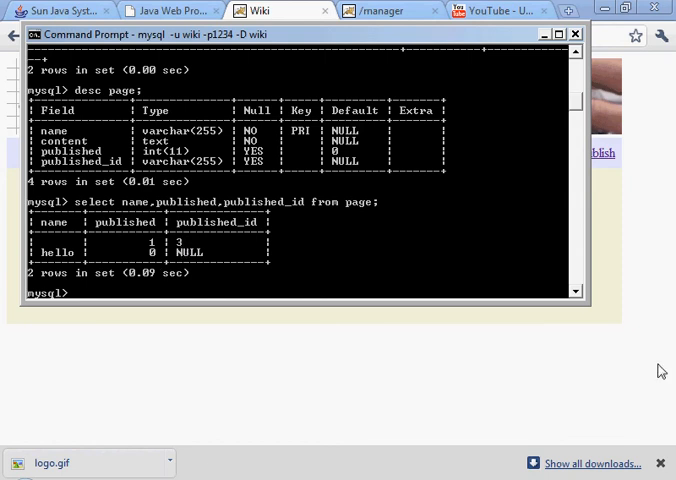
type("quit")
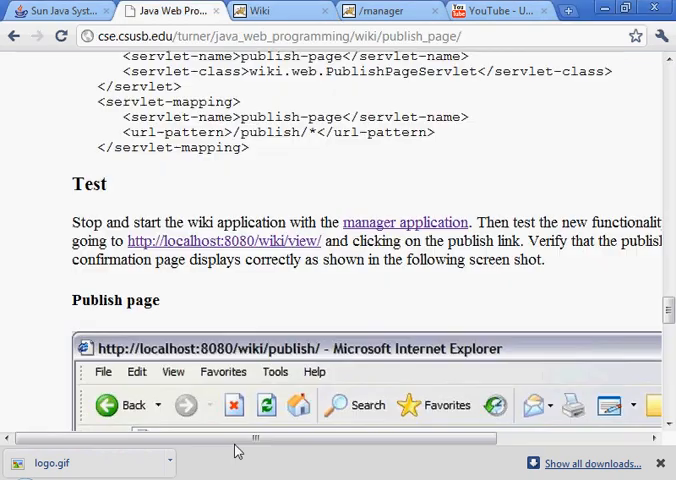
Step: Scroll the tutorial past the Test section to 'Publish menu becomes unpublish'
scroll("down", 3)
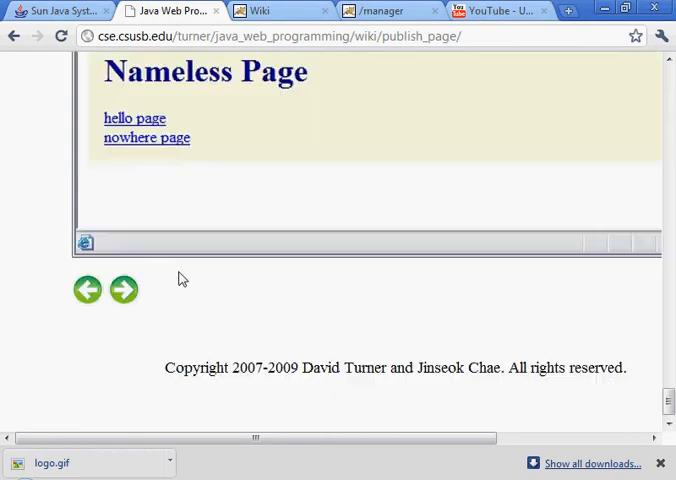
scroll("down", 3)
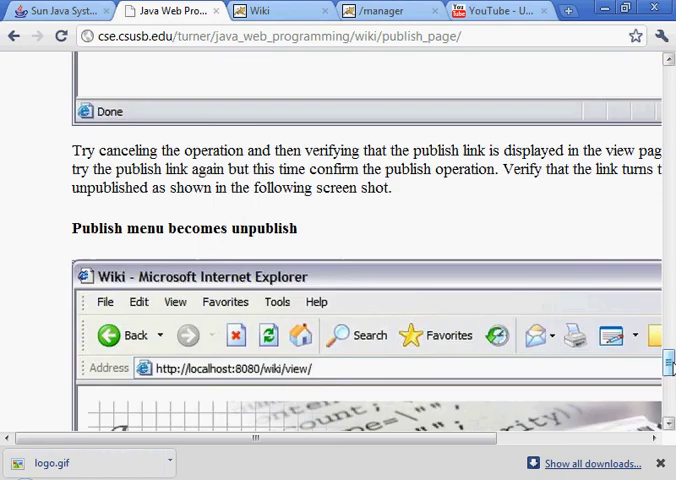